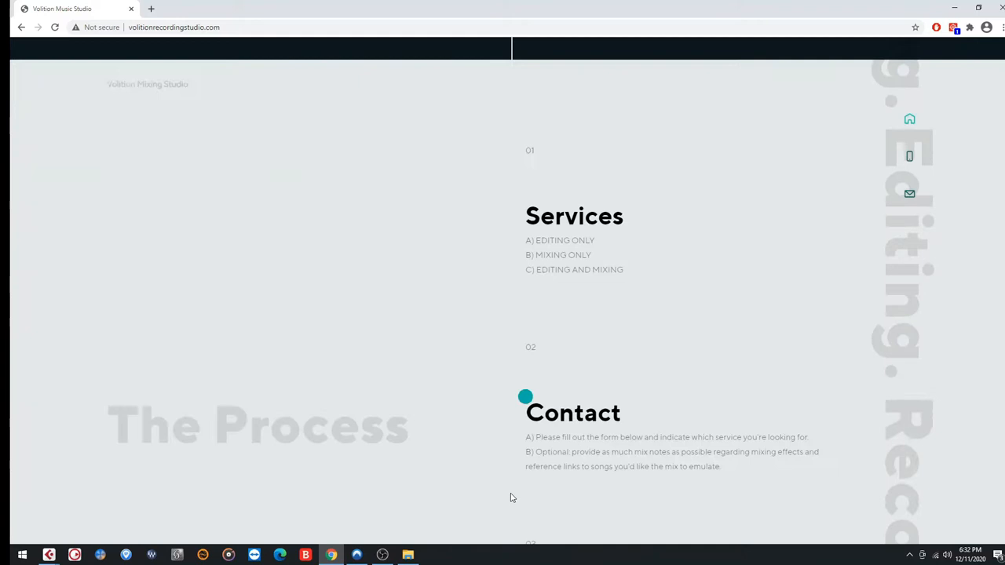
scroll("down", 3)
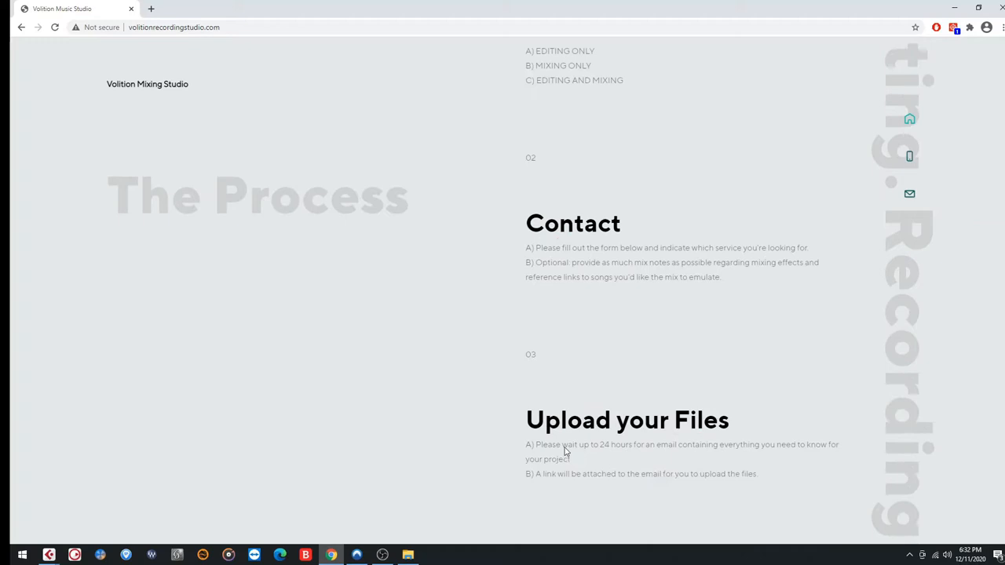